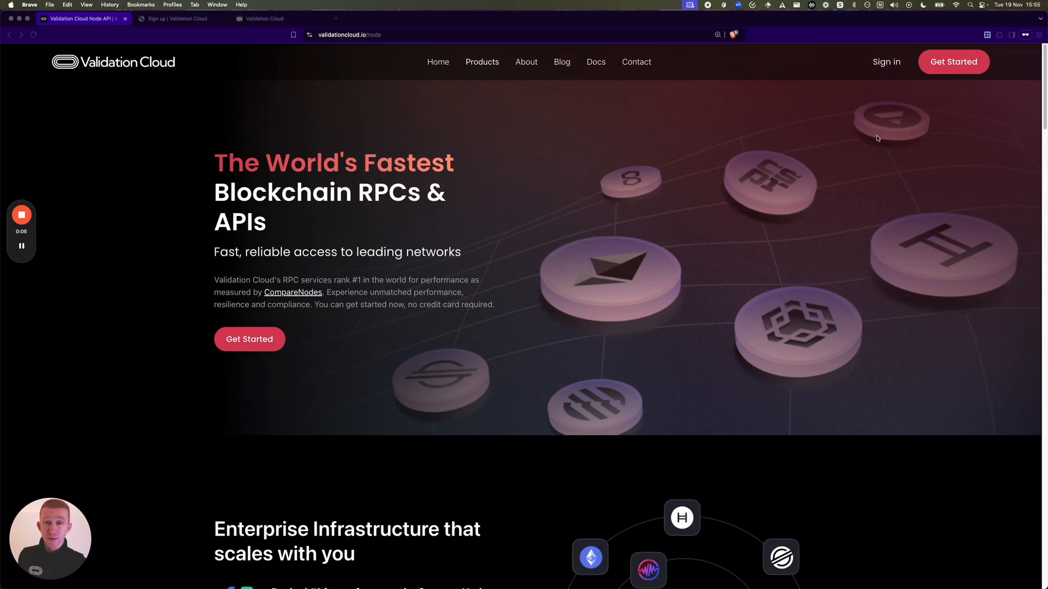
pyautogui.moveTo(488, 106)
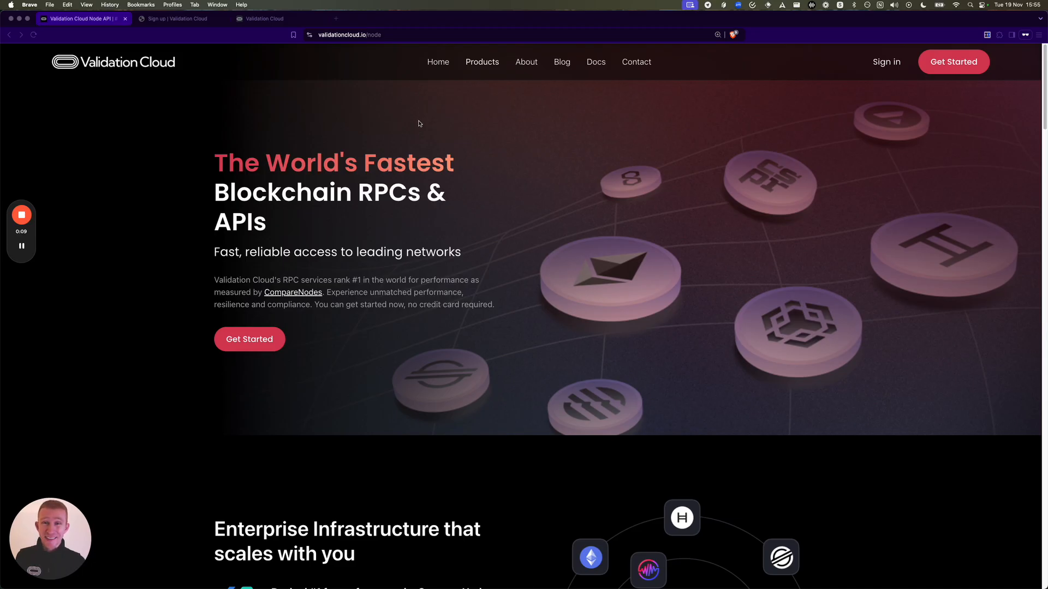
pyautogui.moveTo(435, 146)
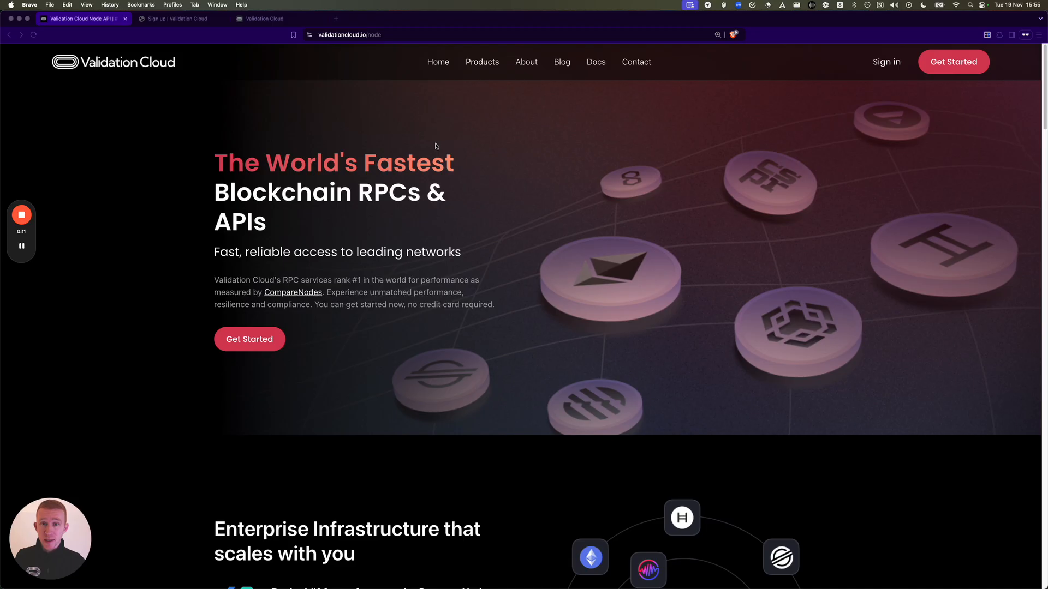
pyautogui.moveTo(511, 146)
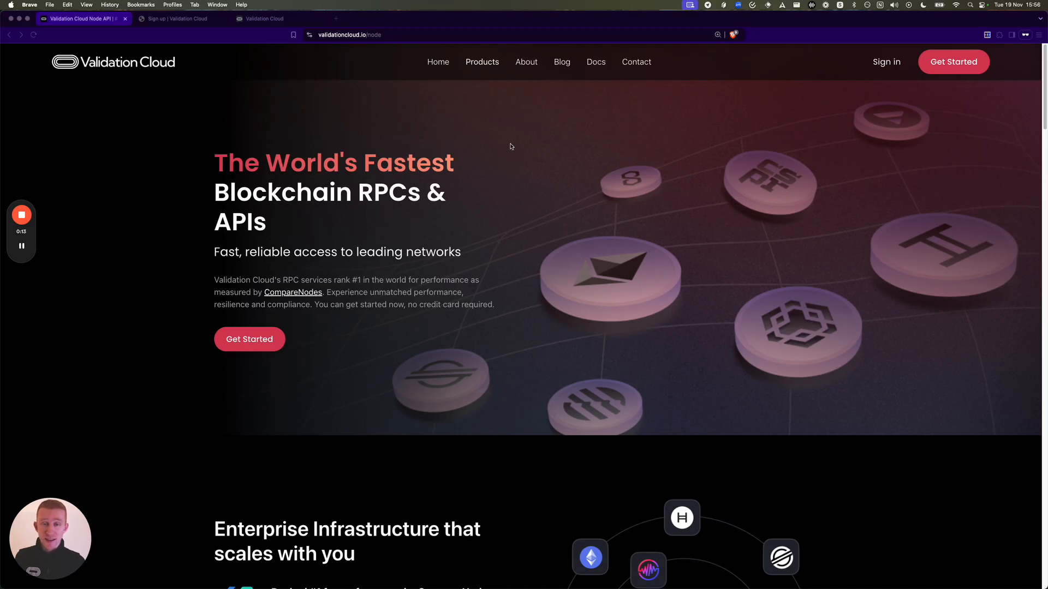
pyautogui.moveTo(494, 149)
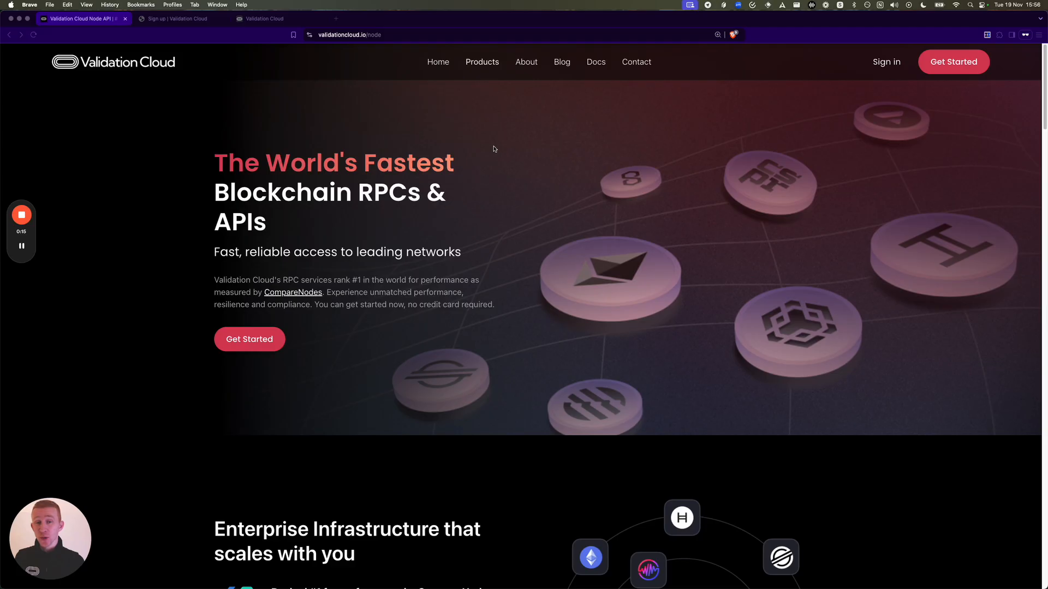
pyautogui.moveTo(464, 148)
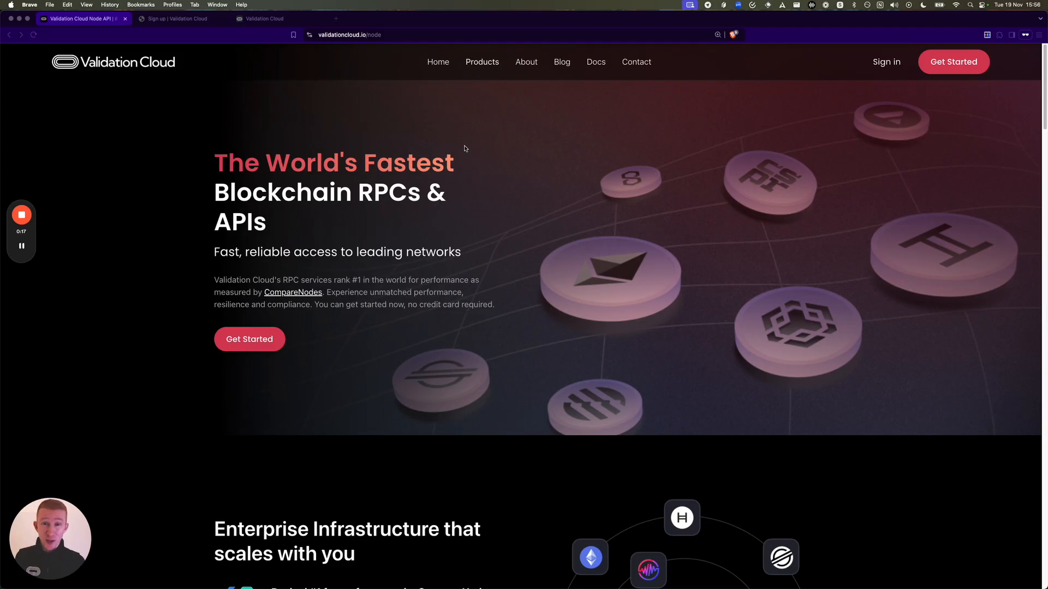
# Switch to the 'Sign up | Validation Cloud' page showing the Create an account form
pyautogui.click(346, 34)
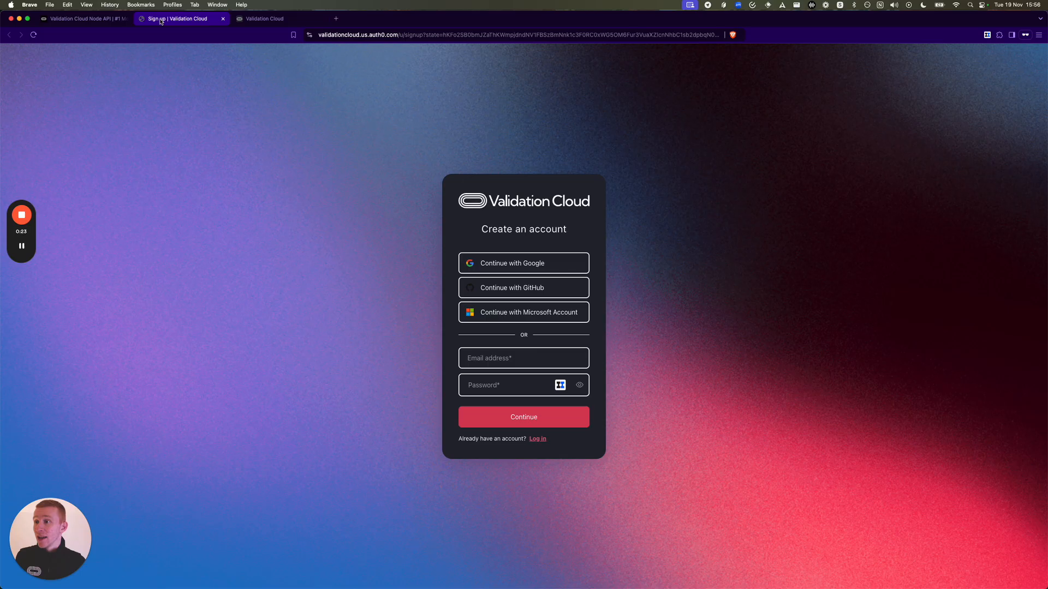
pyautogui.moveTo(432, 415)
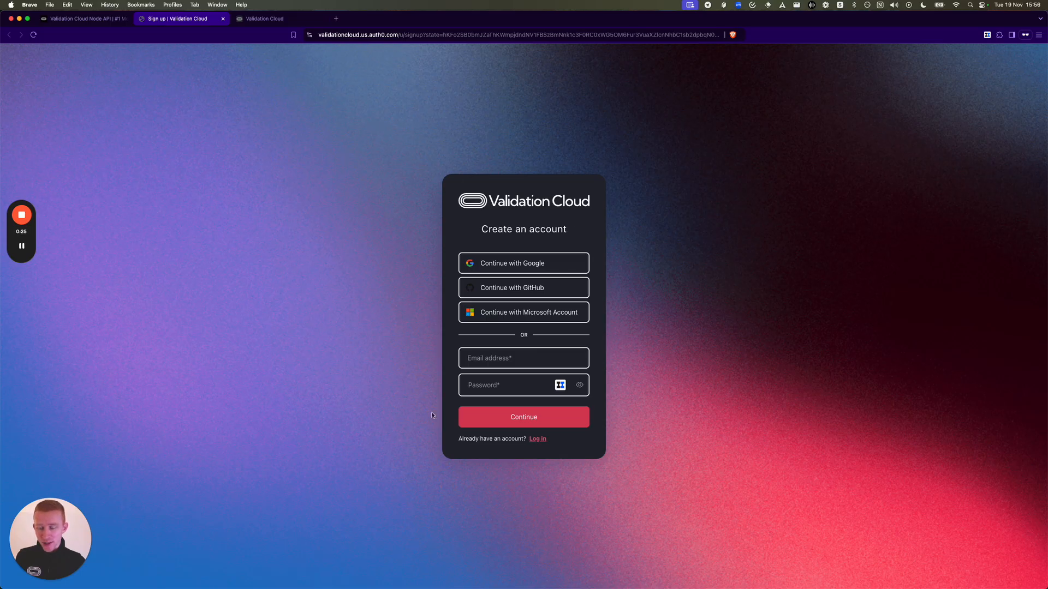
pyautogui.moveTo(519, 271)
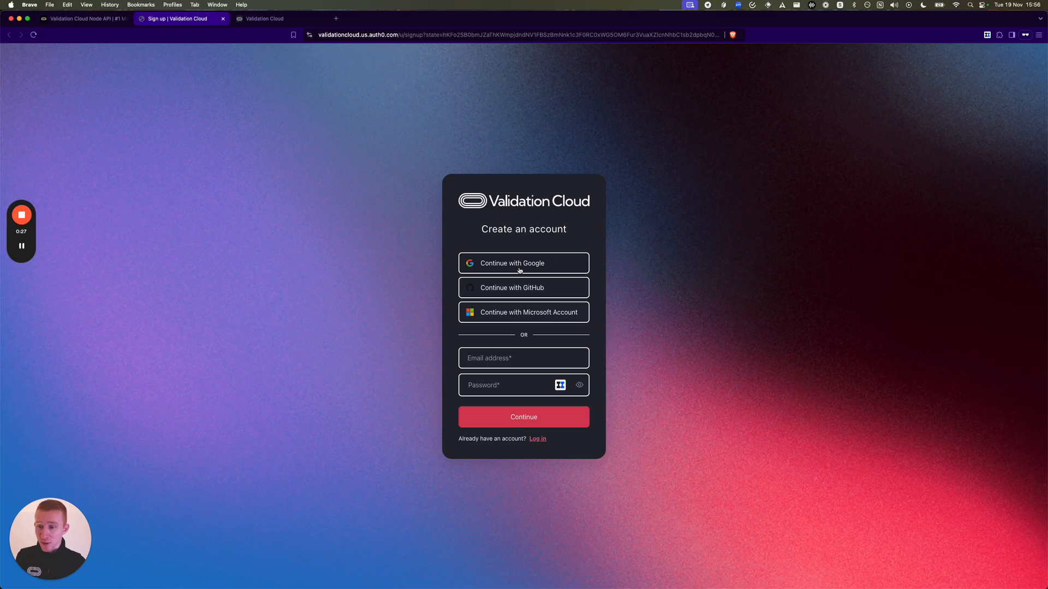
pyautogui.moveTo(528, 314)
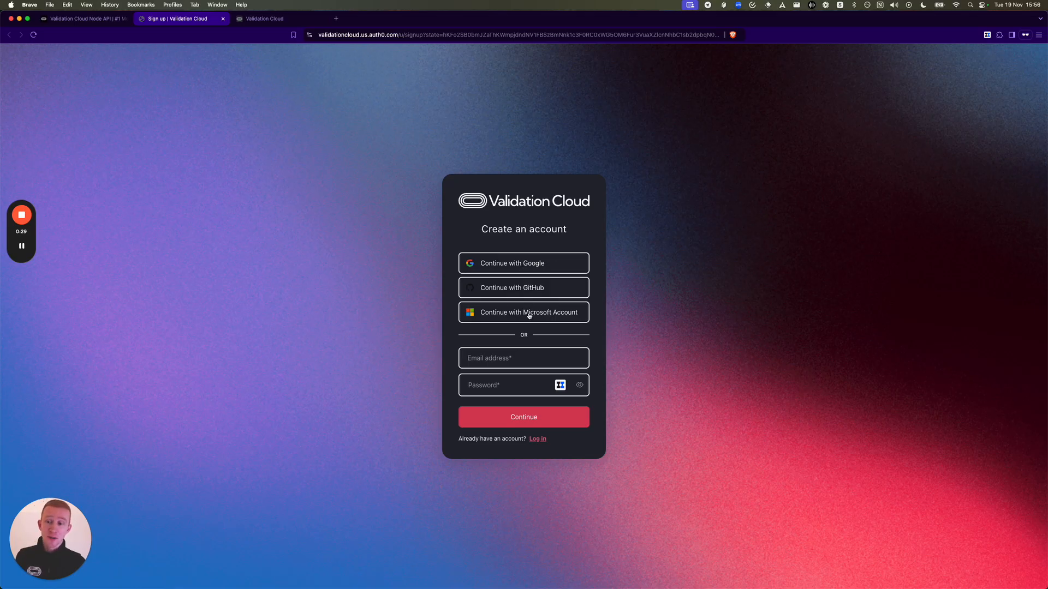
pyautogui.moveTo(504, 407)
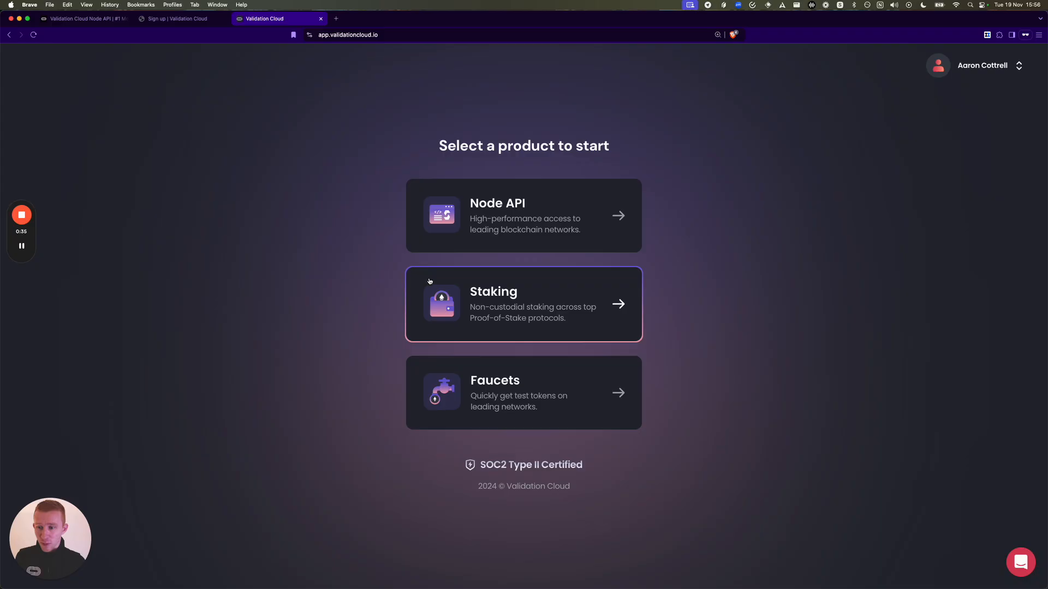
pyautogui.moveTo(542, 213)
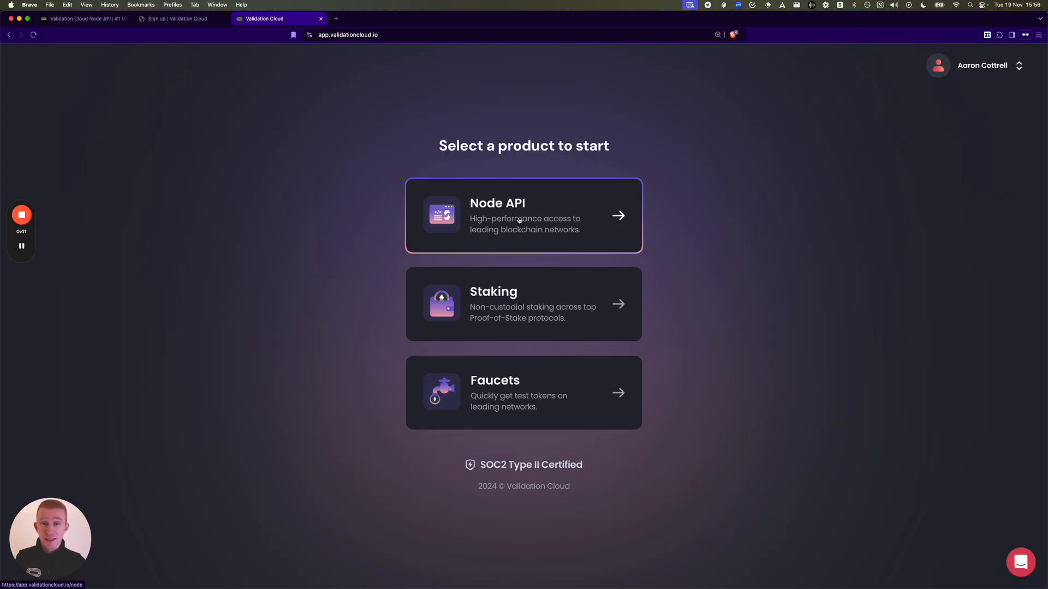
pyautogui.moveTo(516, 248)
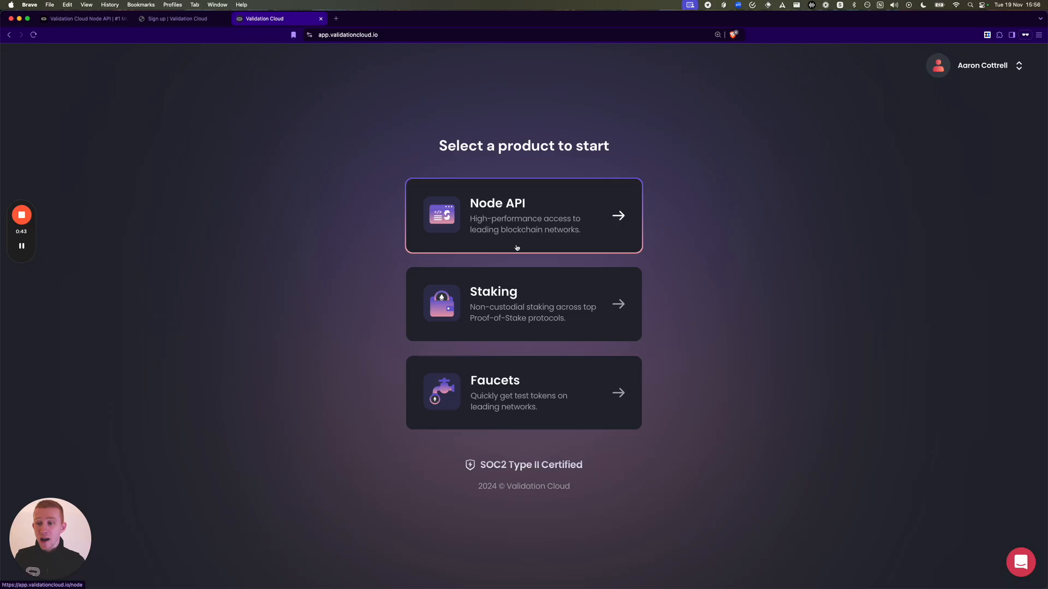
pyautogui.moveTo(505, 314)
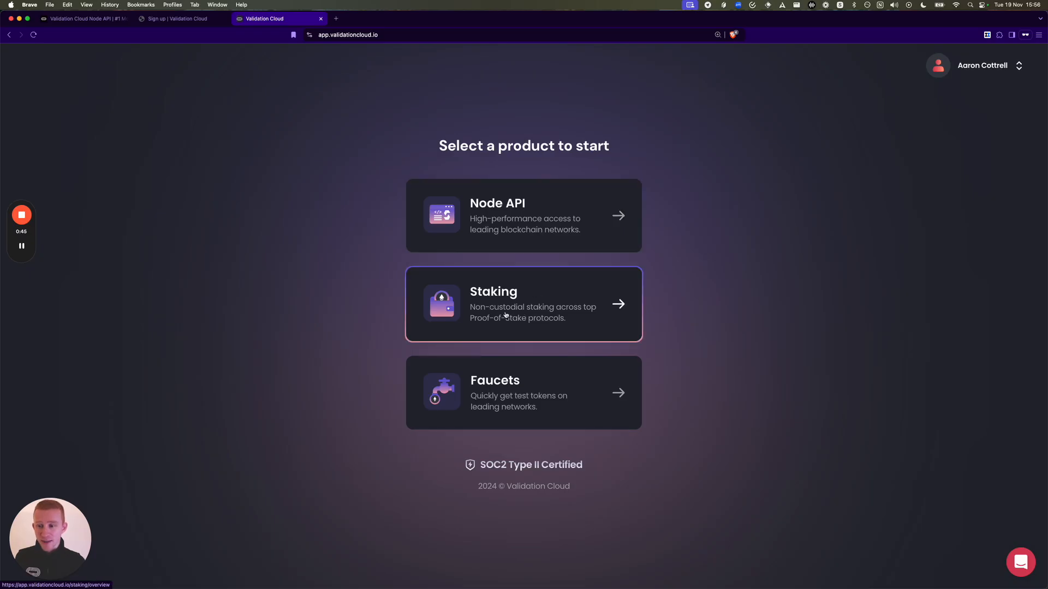
pyautogui.moveTo(523, 392)
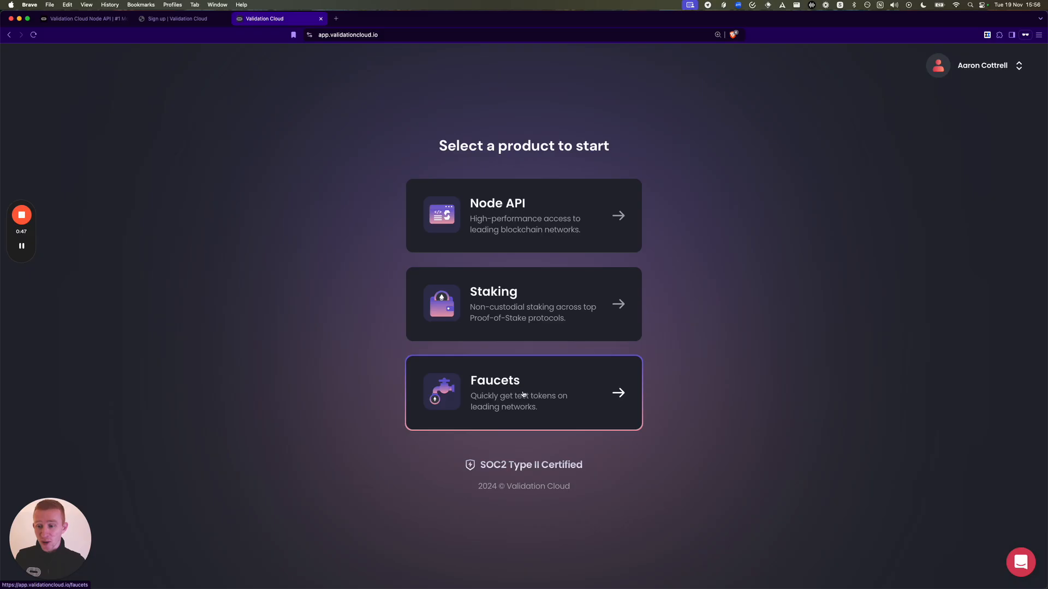
pyautogui.moveTo(528, 403)
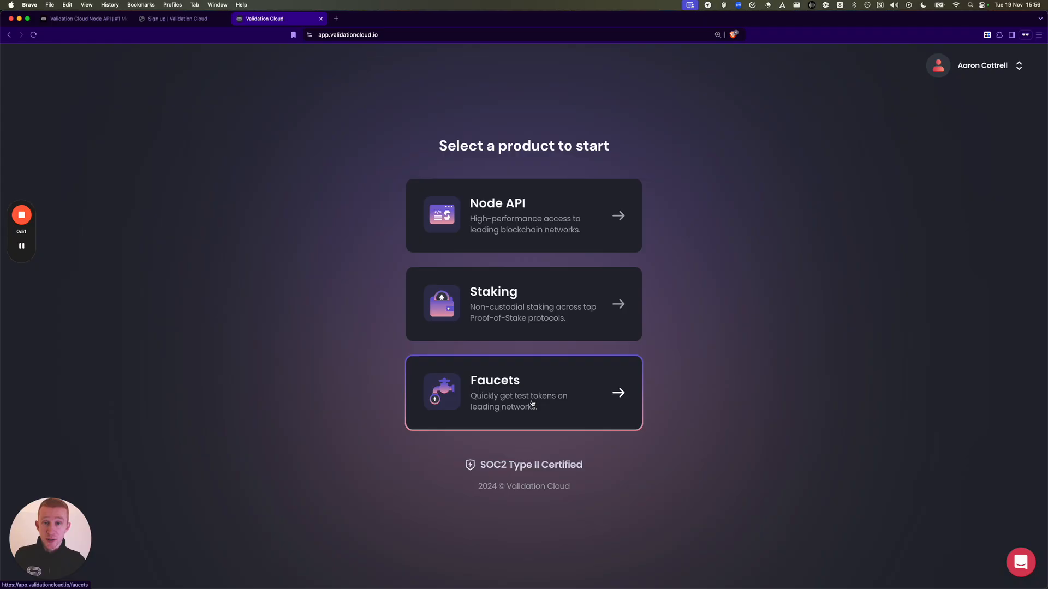
# Choose the Faucets product card to reach the Multi-chain Faucets page
pyautogui.click(523, 392)
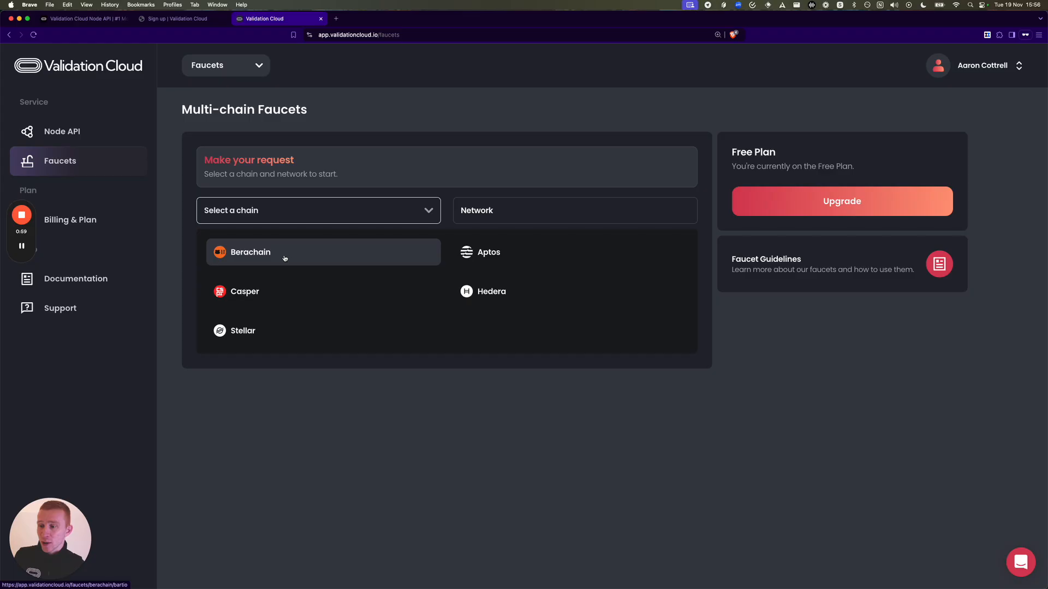
pyautogui.click(250, 252)
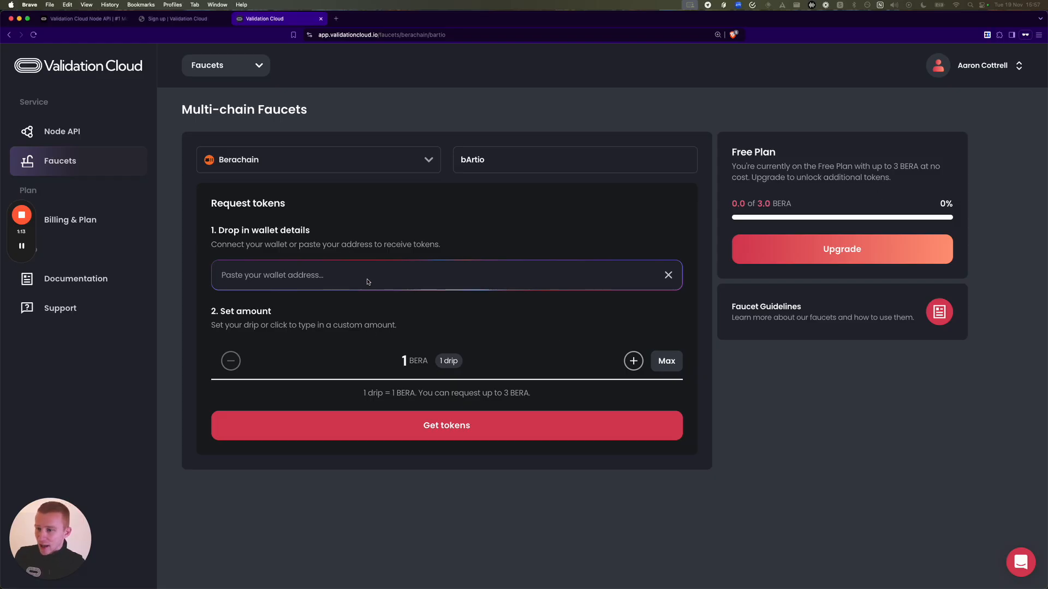
pyautogui.write('0xf1E6928f90b631538A2a2B17DE10c2eF71ad01a7')
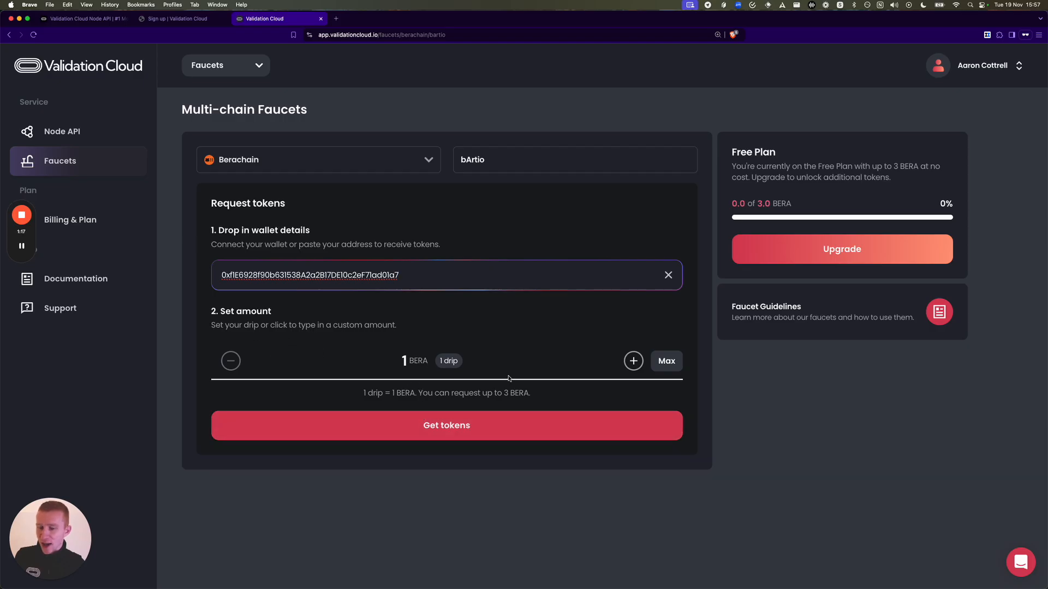
pyautogui.moveTo(601, 347)
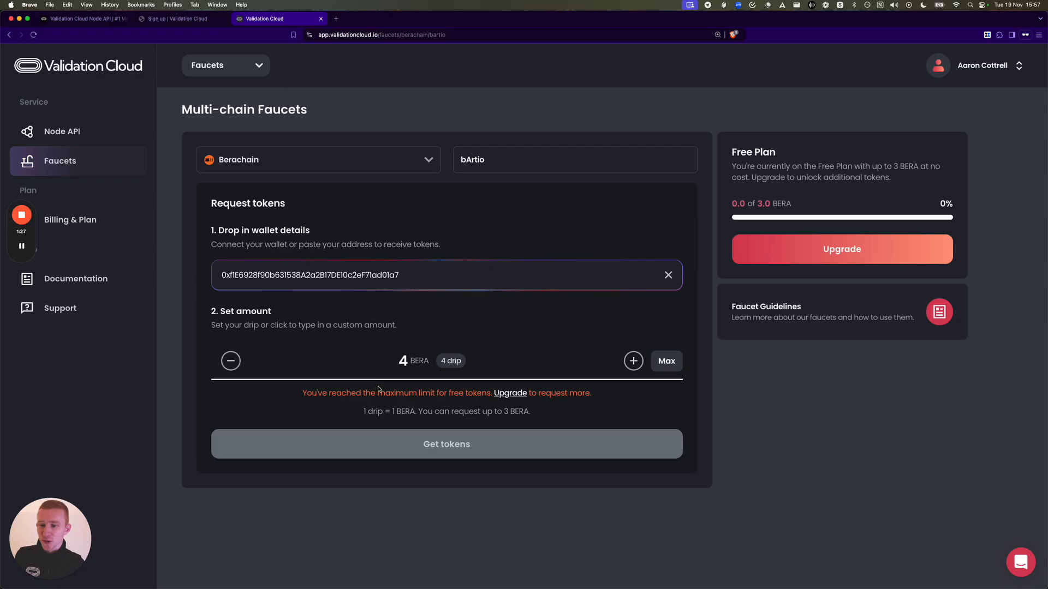
pyautogui.moveTo(297, 373)
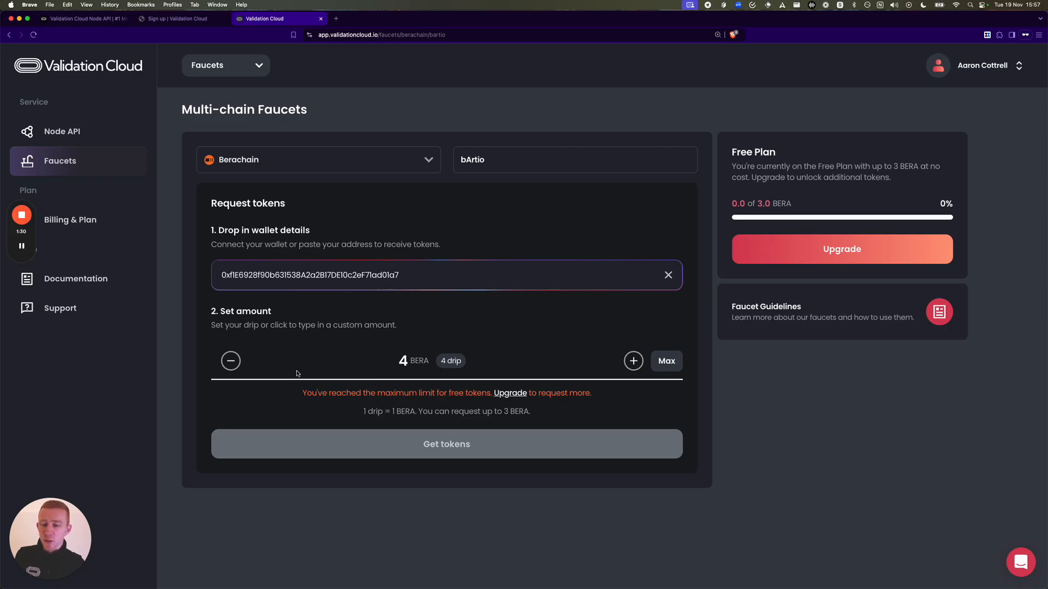
# Lower the requested amount back to 2 BERA, within the free limit
pyautogui.click(230, 361)
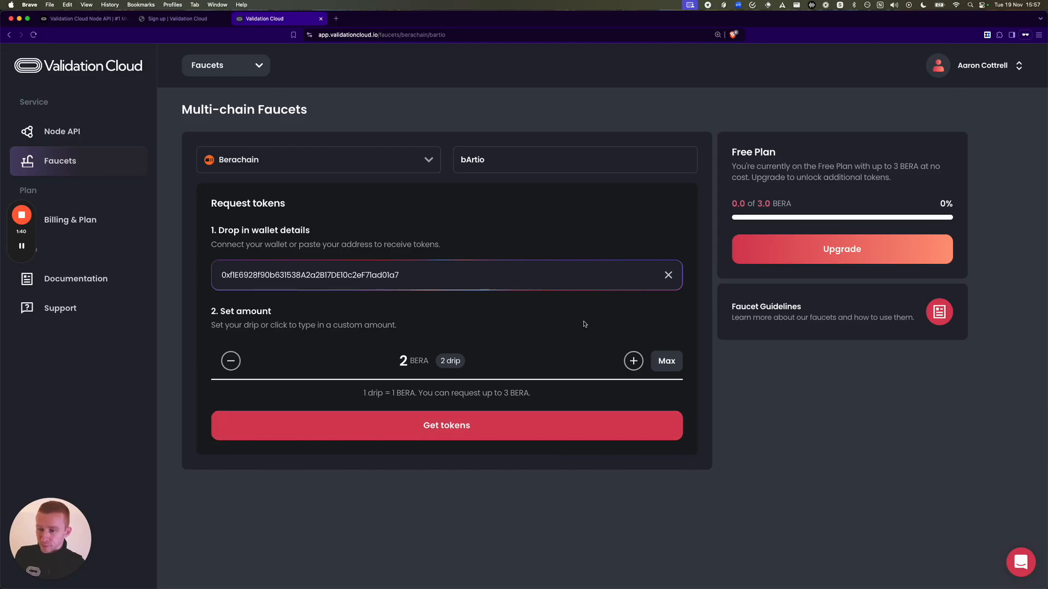
# Submit the 2 BERA request and confirm sending it to the wallet
pyautogui.click(445, 425)
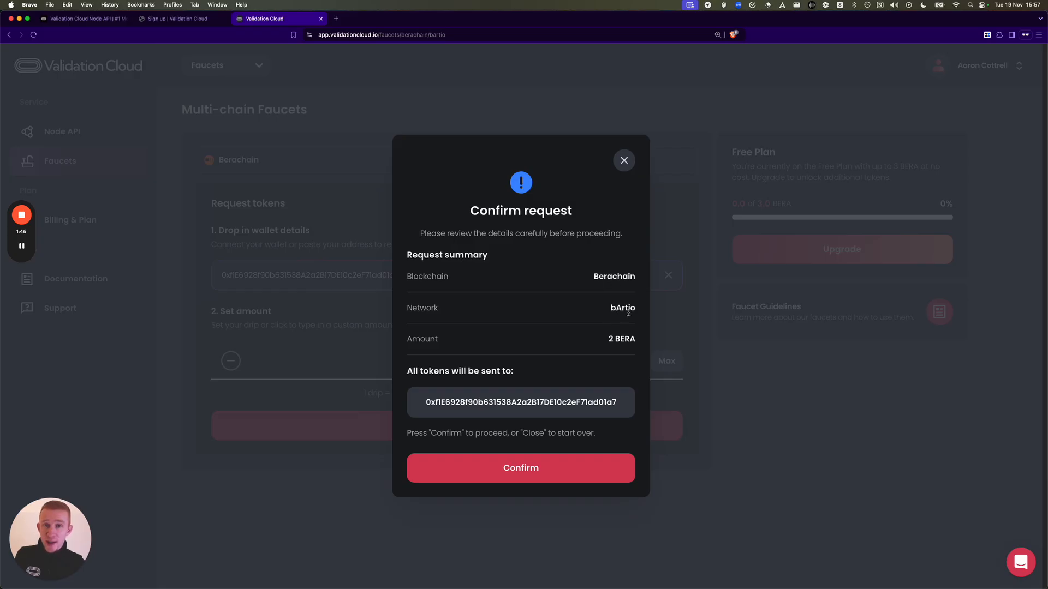
pyautogui.moveTo(520, 401)
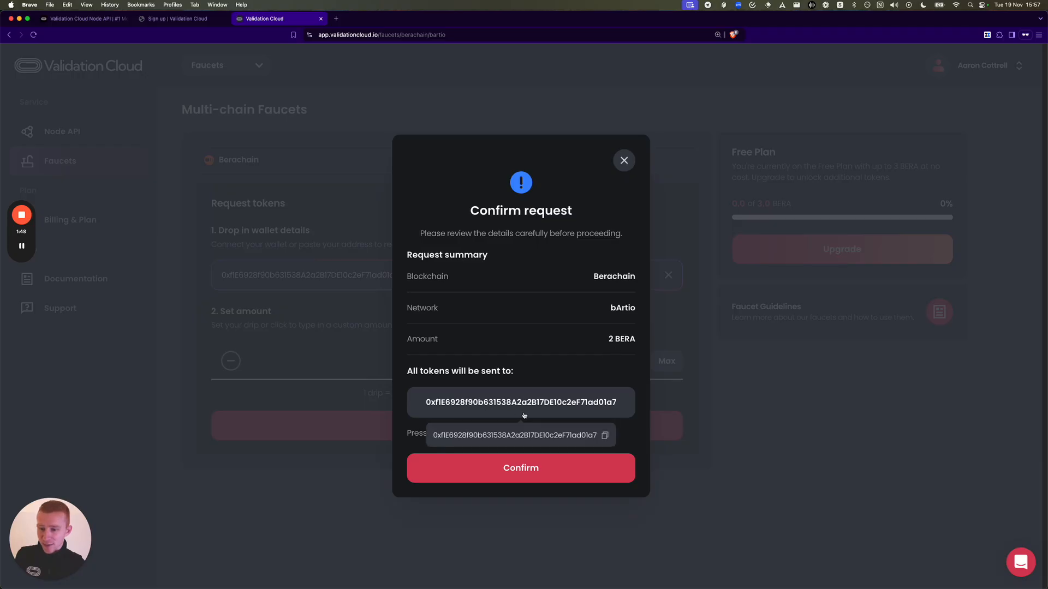
pyautogui.moveTo(521, 468)
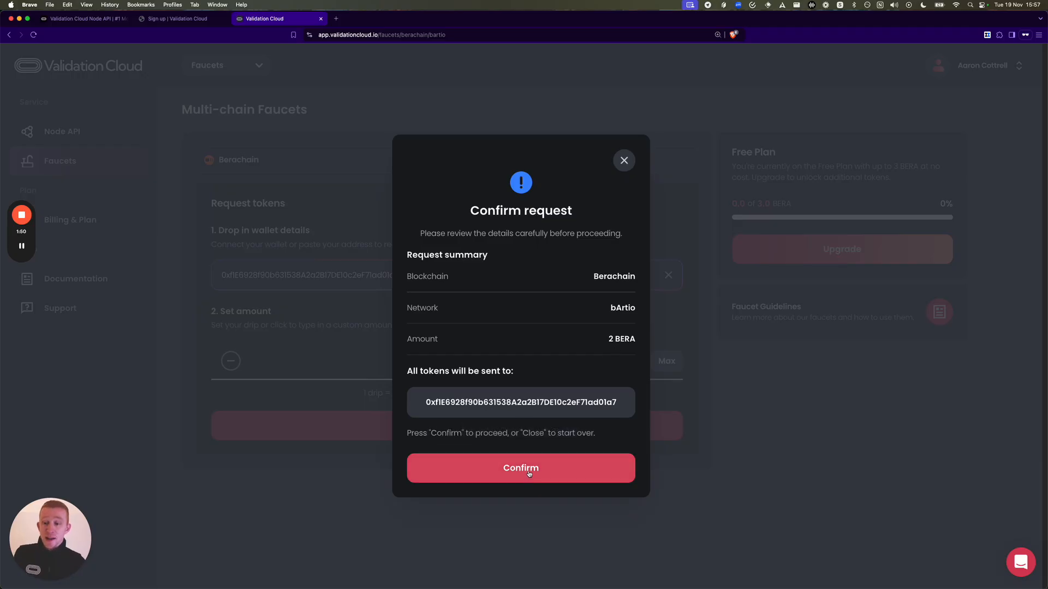
pyautogui.click(520, 468)
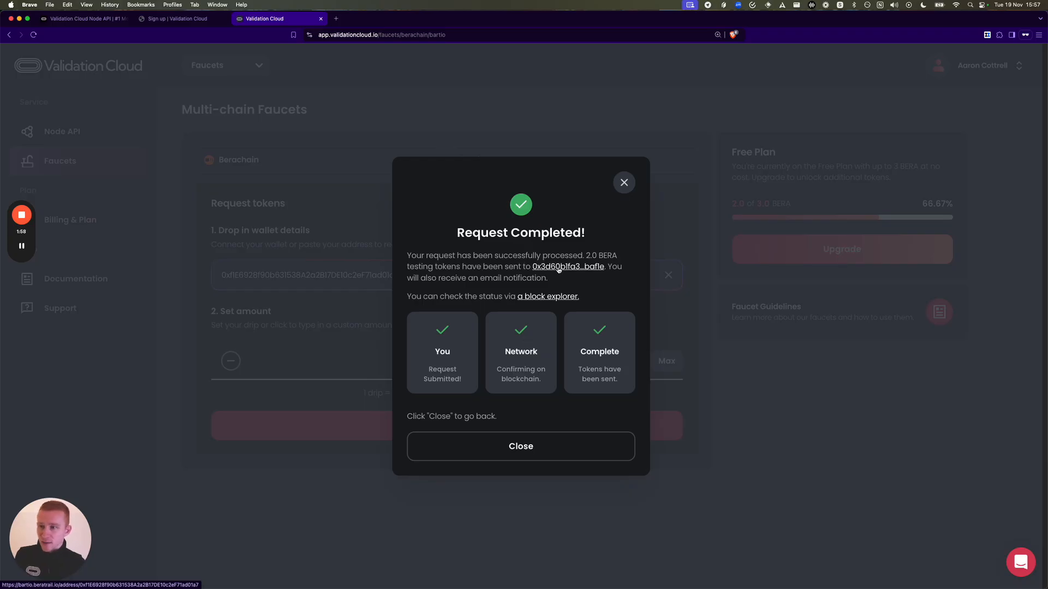
# View the 2 BERA transfer on the bArtio block explorer, then return to Validation Cloud
pyautogui.click(568, 267)
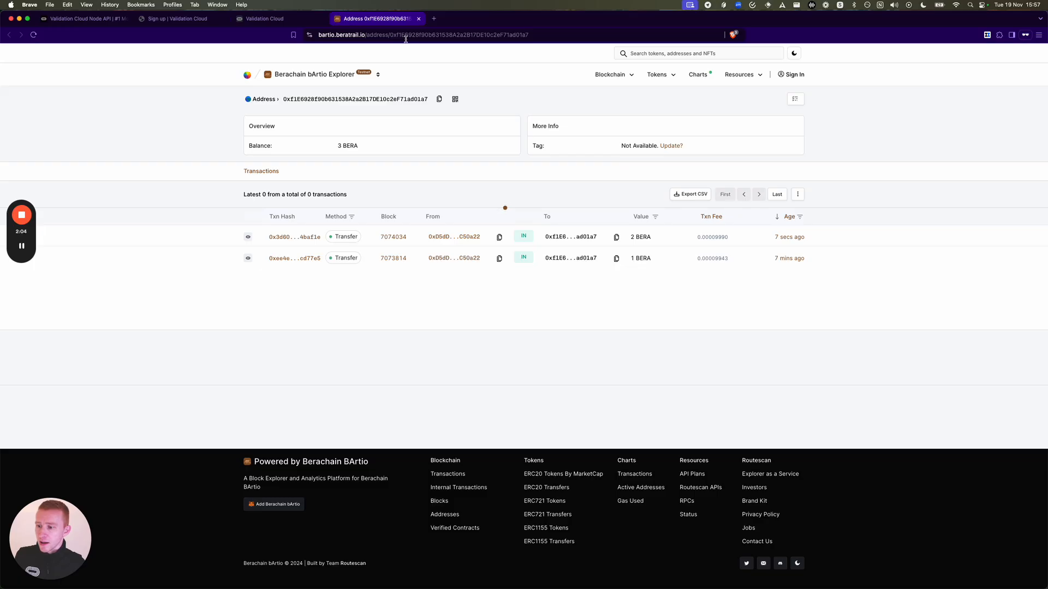
pyautogui.moveTo(701, 238)
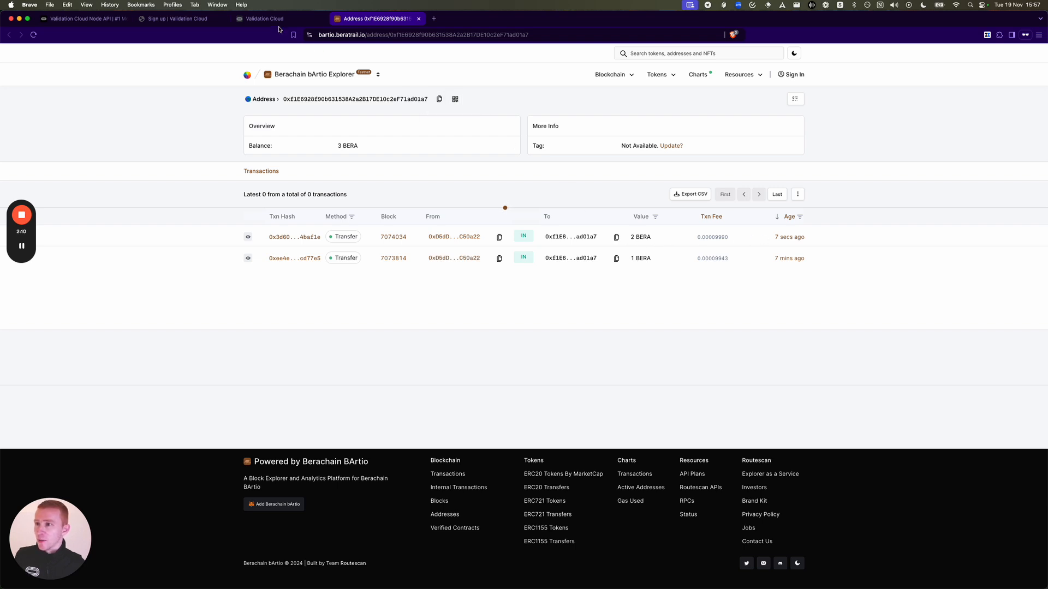
pyautogui.click(263, 19)
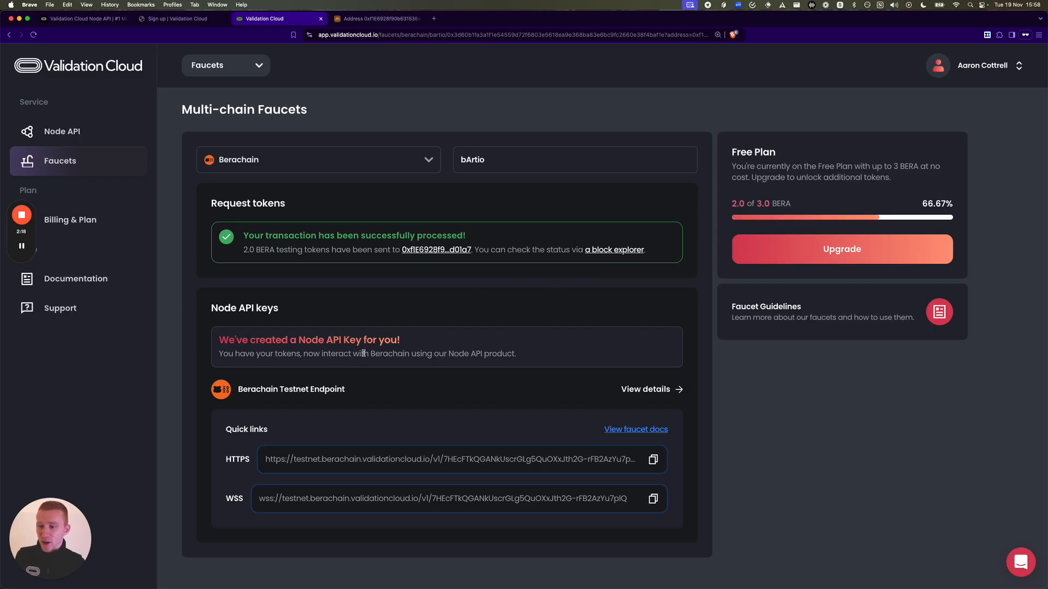
pyautogui.moveTo(425, 351)
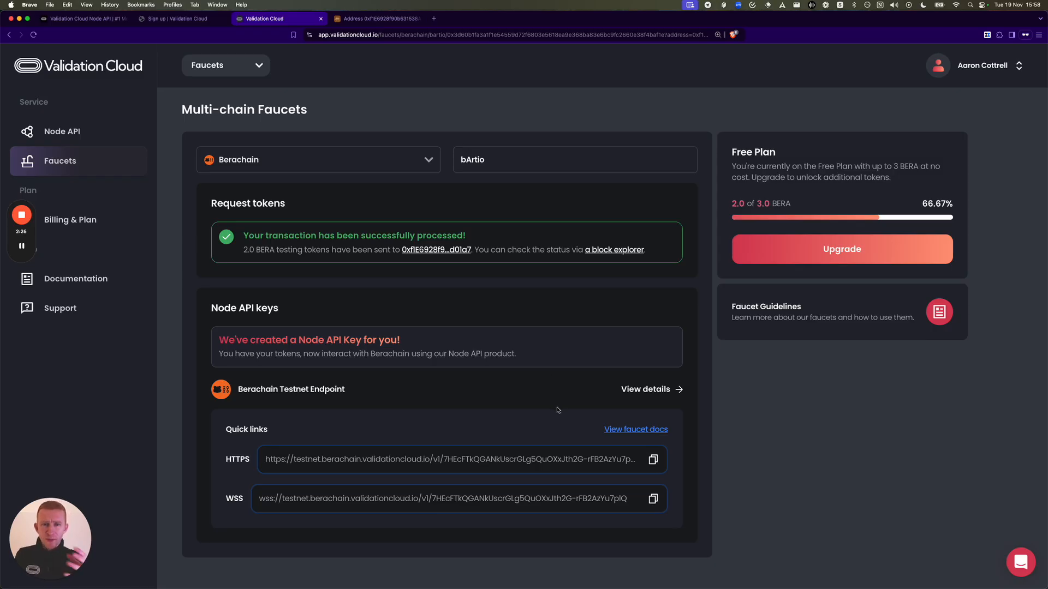
pyautogui.moveTo(560, 411)
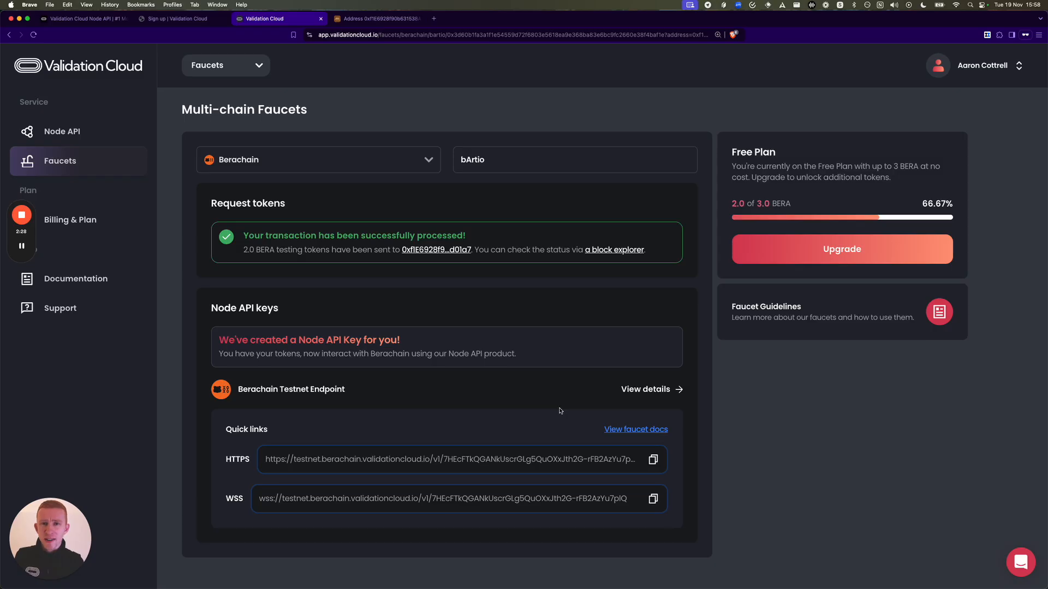